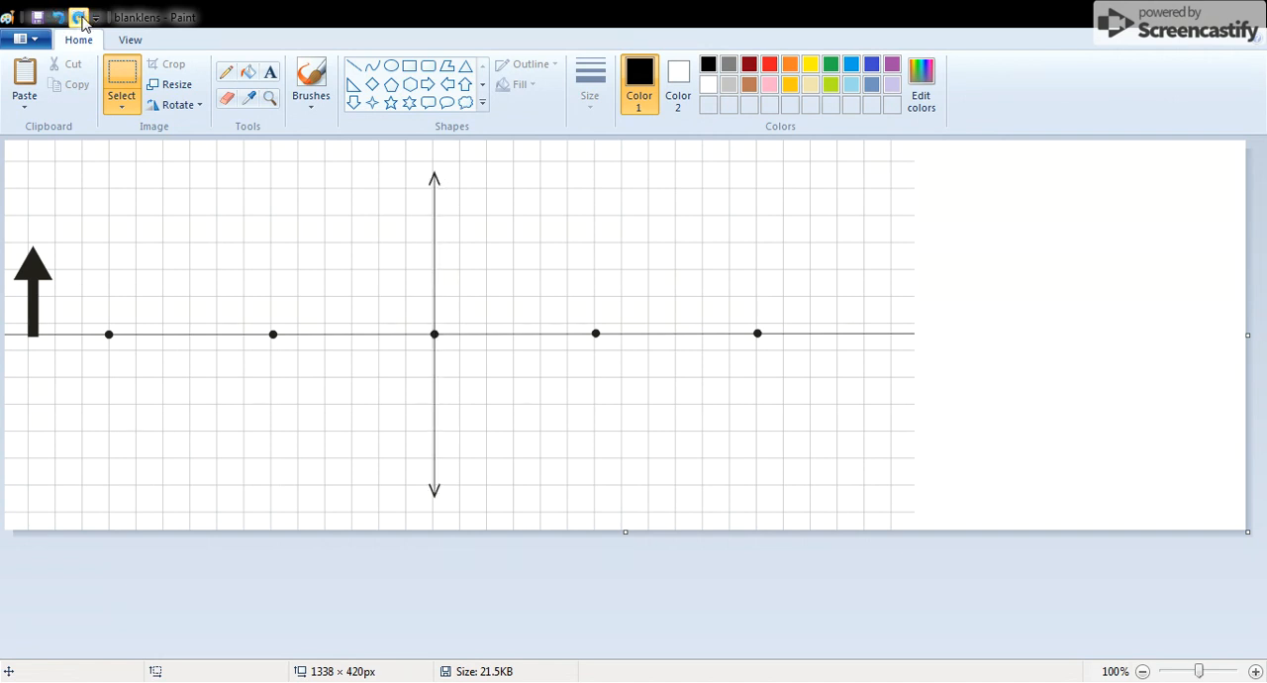
- Add an 'f' label and place it under the left focal-point dot on the axis
drag(434, 178, 433, 499)
text(f)
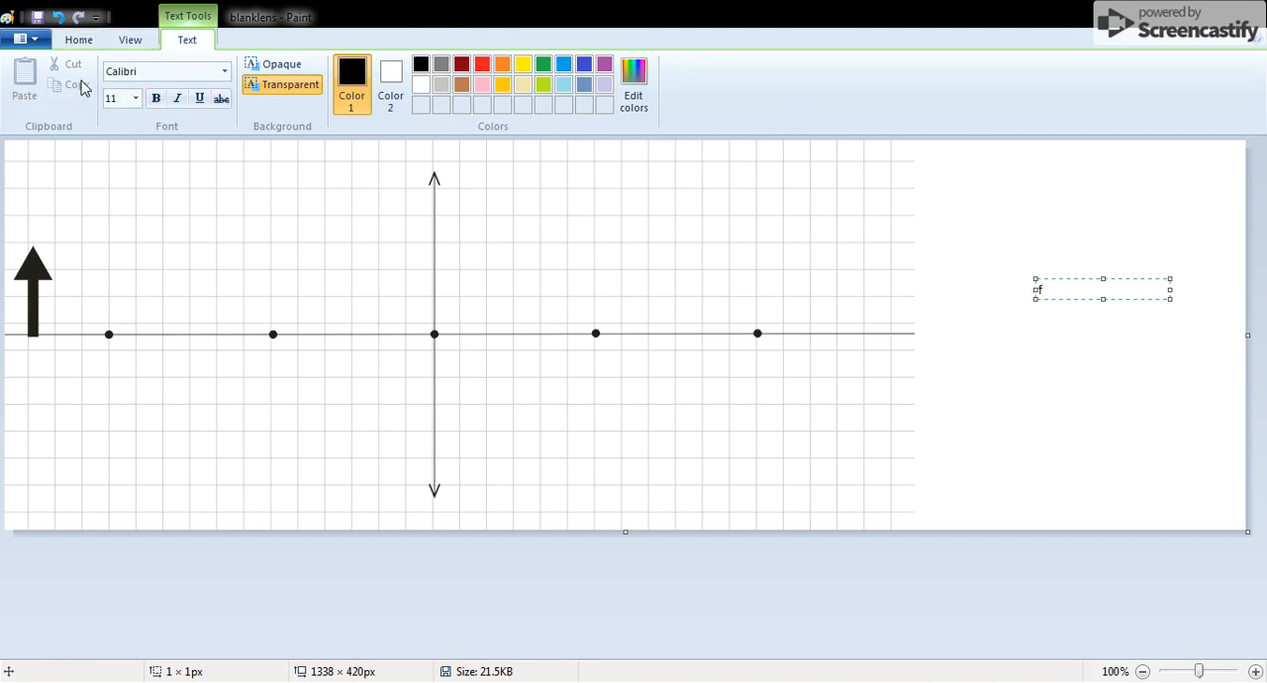
click(79, 39)
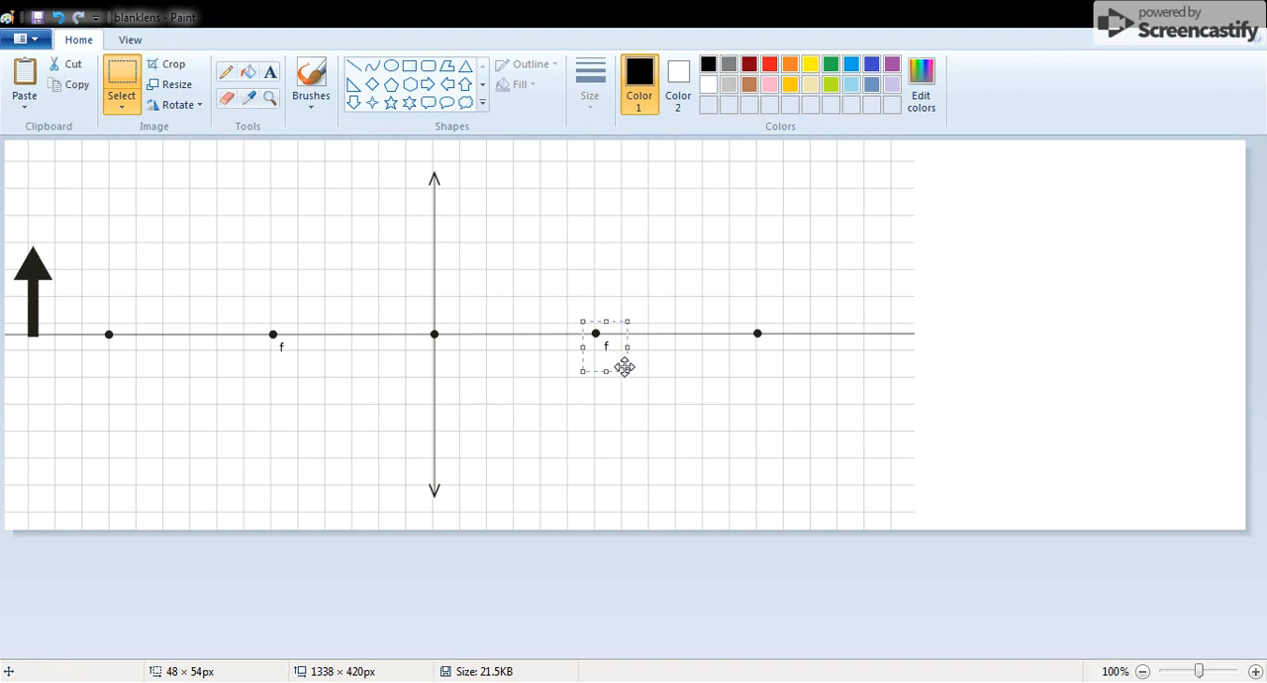
drag(605, 344, 966, 289)
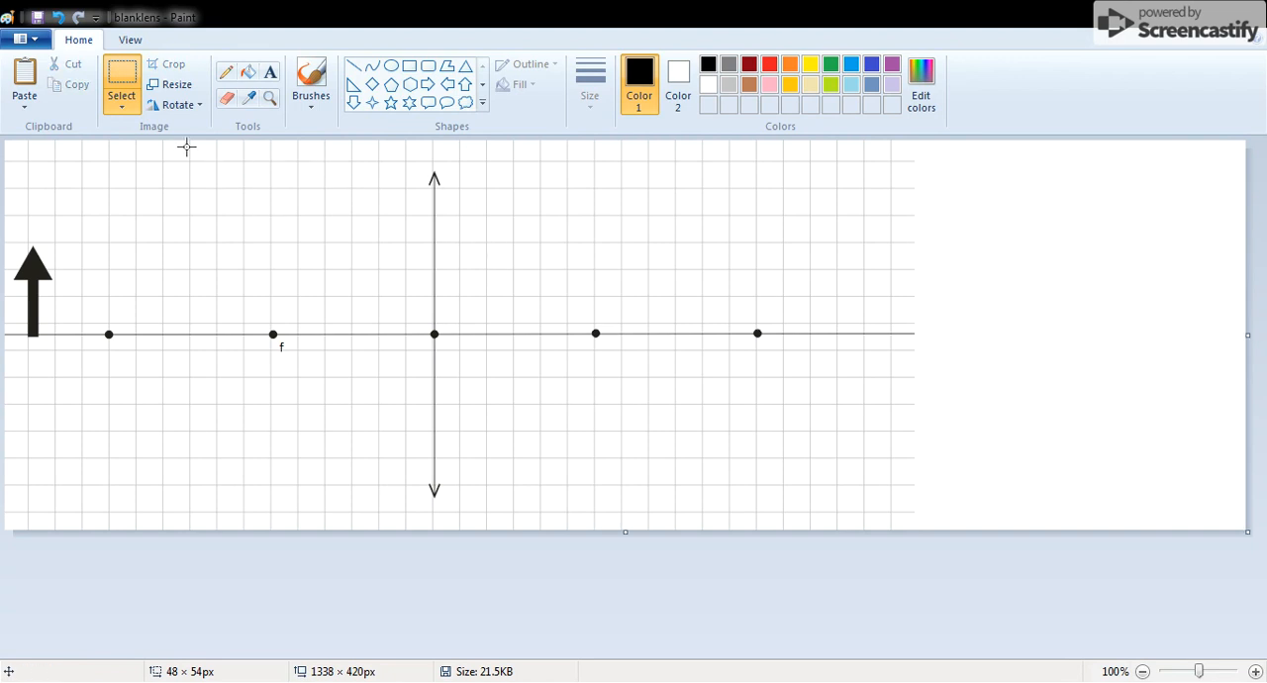
mouse_move(988, 263)
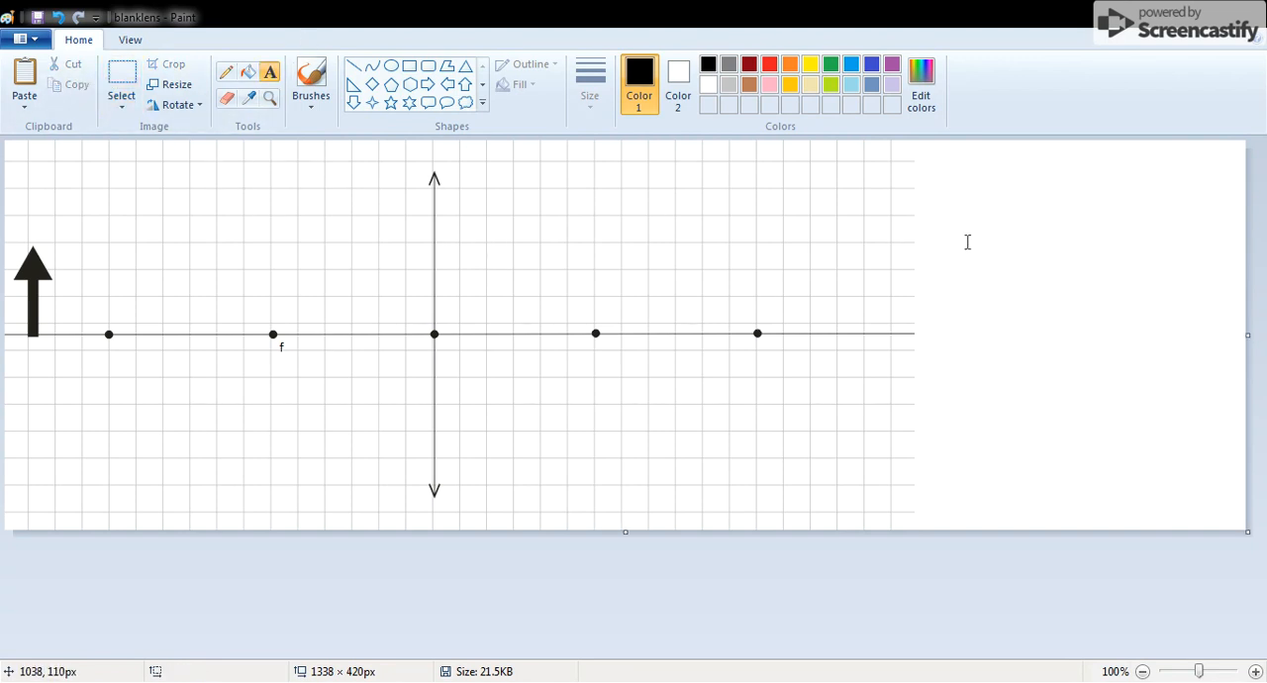
- Add a 'c' label and place it beside the centre dot where the lens crosses the axis
text(vd)
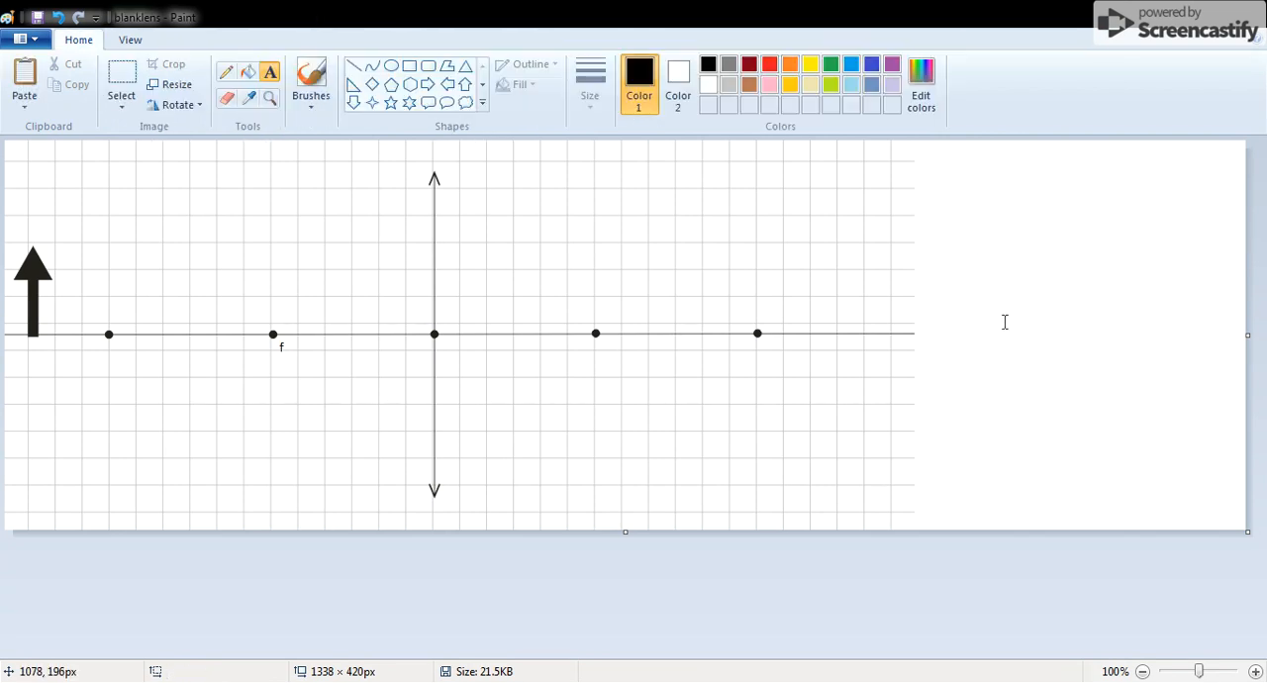
text(c)
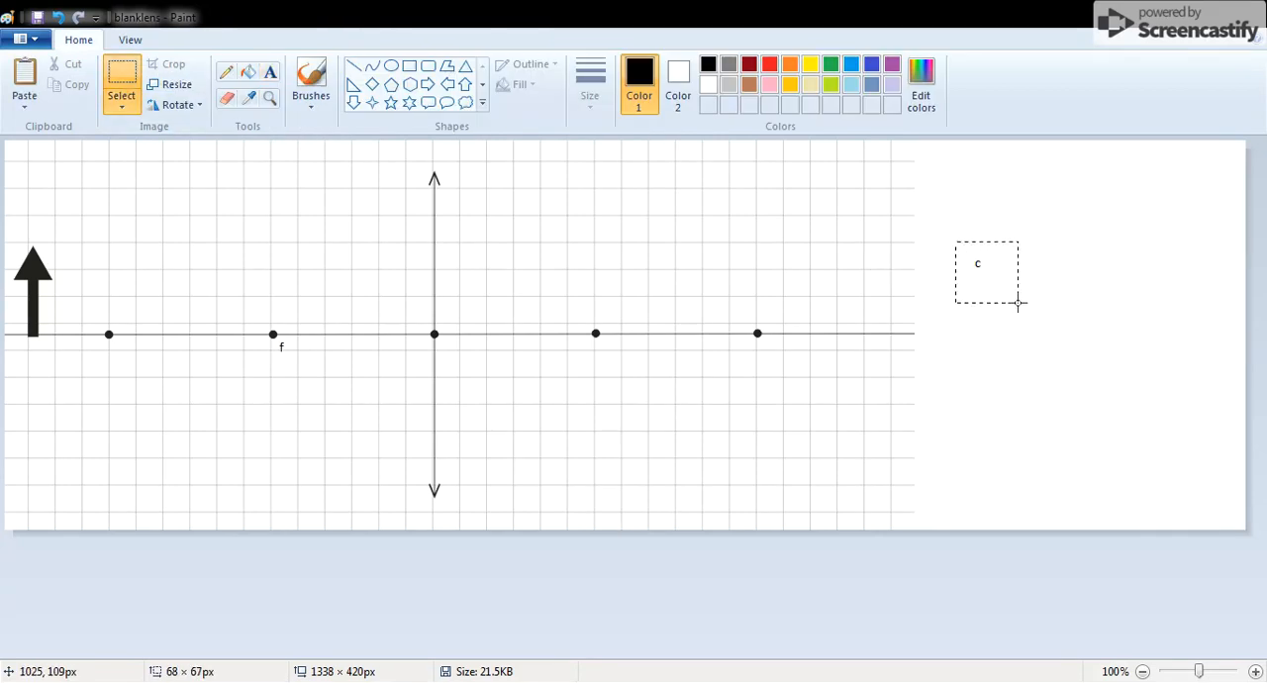
drag(978, 263, 440, 341)
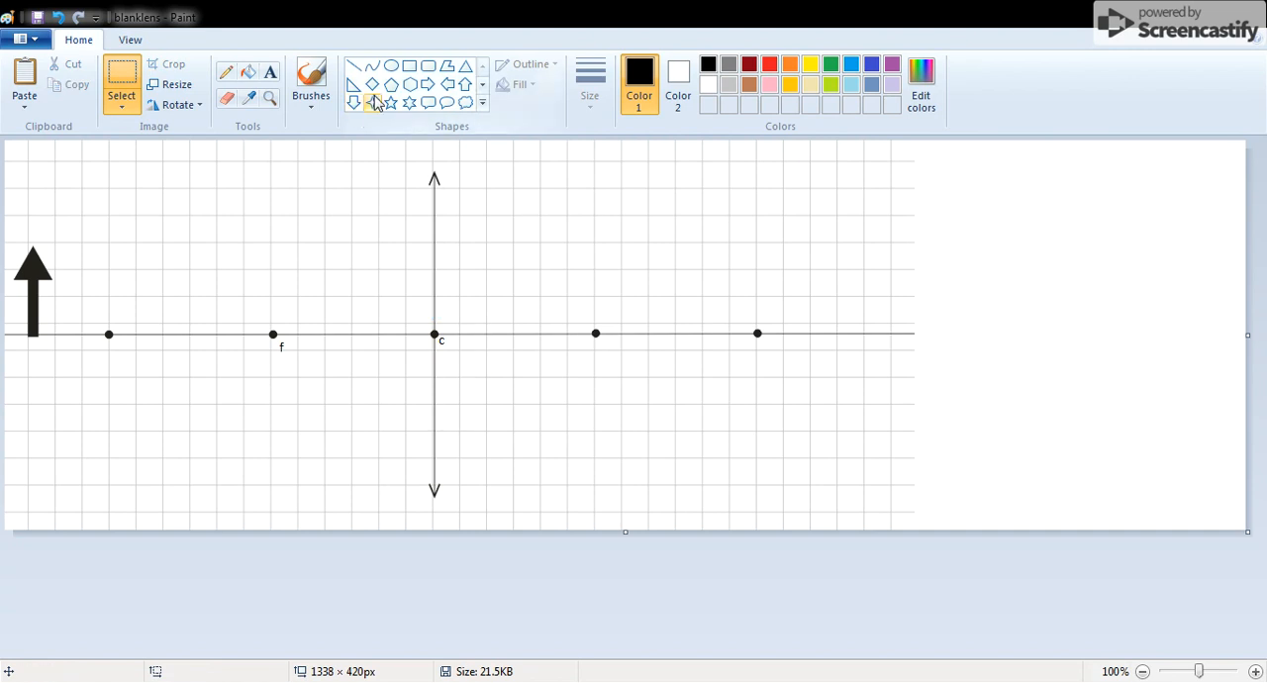
drag(973, 222, 1030, 287)
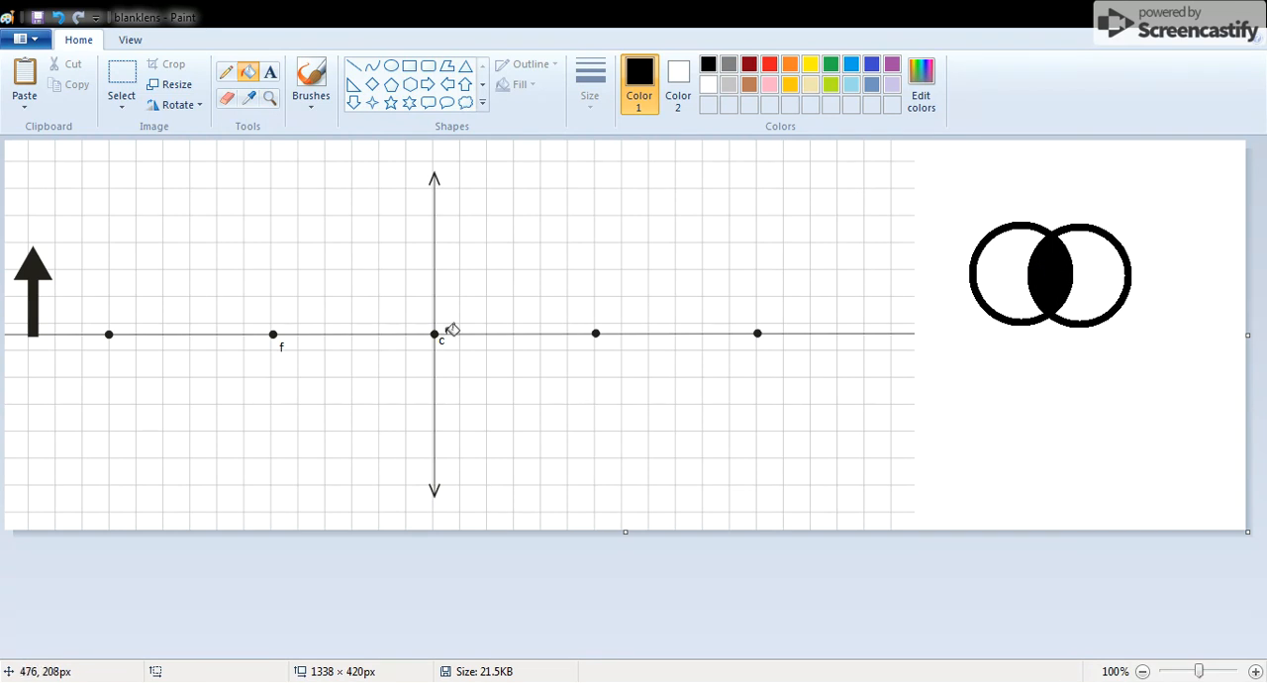
mouse_move(182, 155)
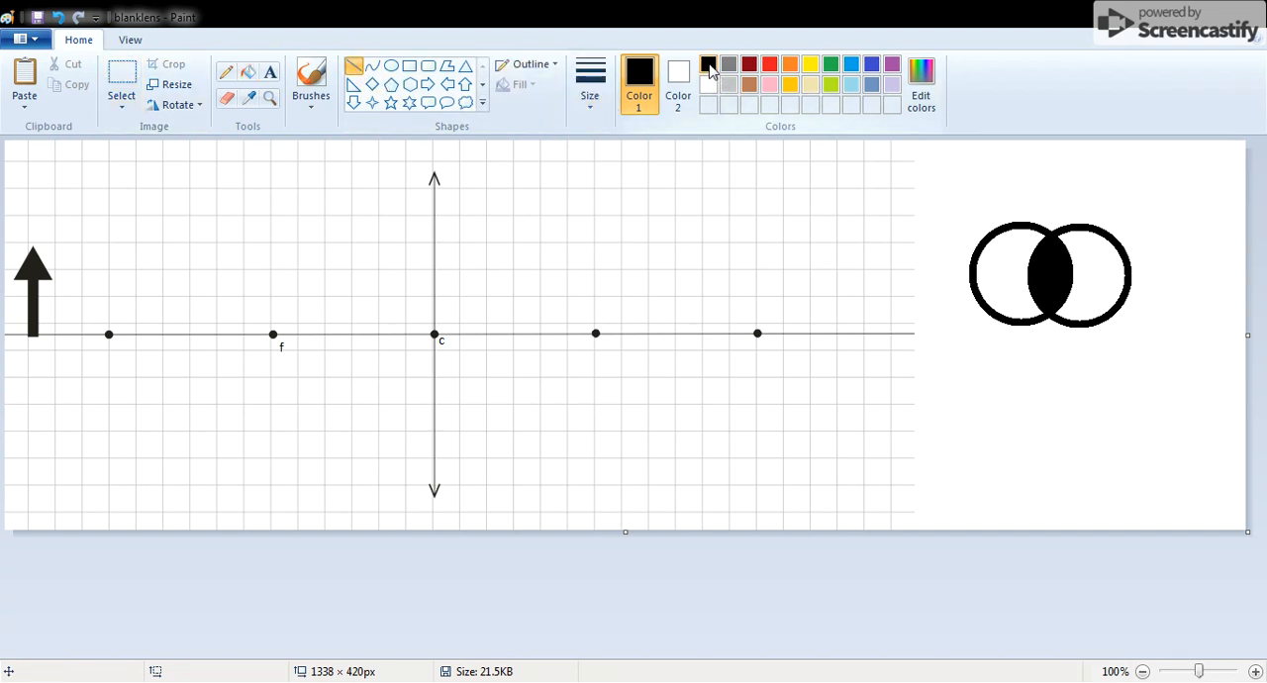
- Draw the blue ray from the arrow tip parallel to the axis, then down through the right focal point
click(867, 64)
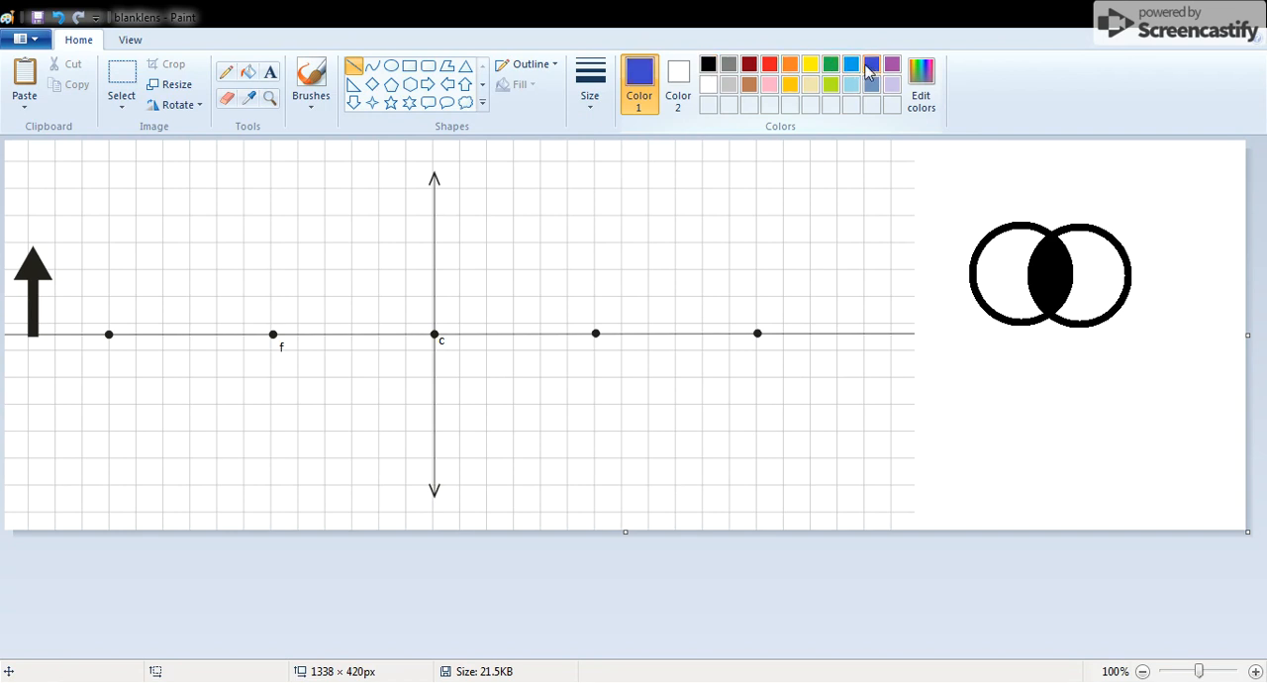
mouse_move(32, 246)
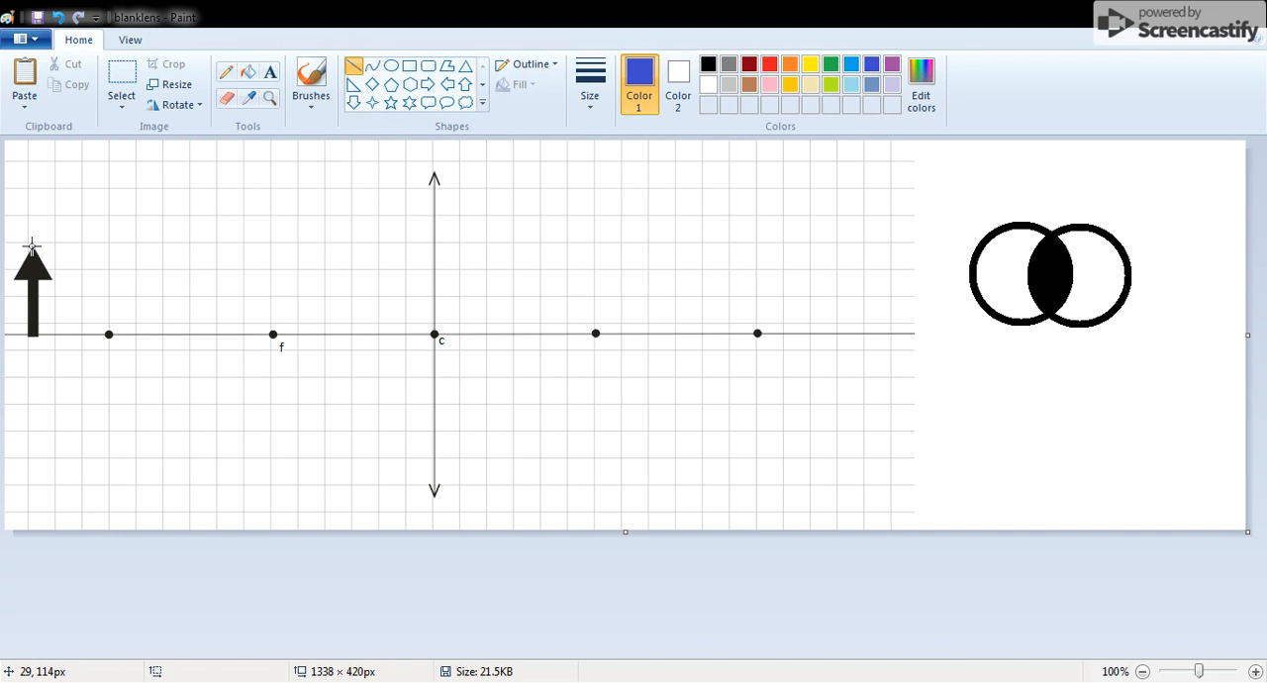
drag(31, 245, 202, 245)
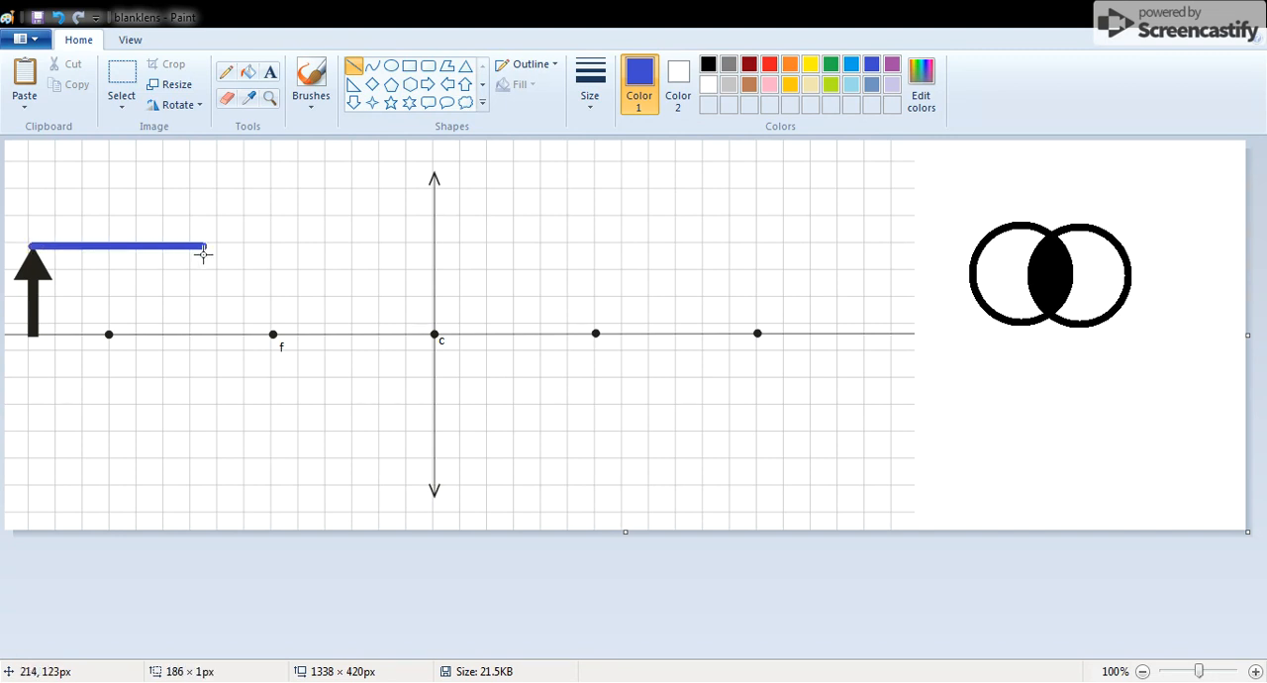
drag(202, 246, 433, 245)
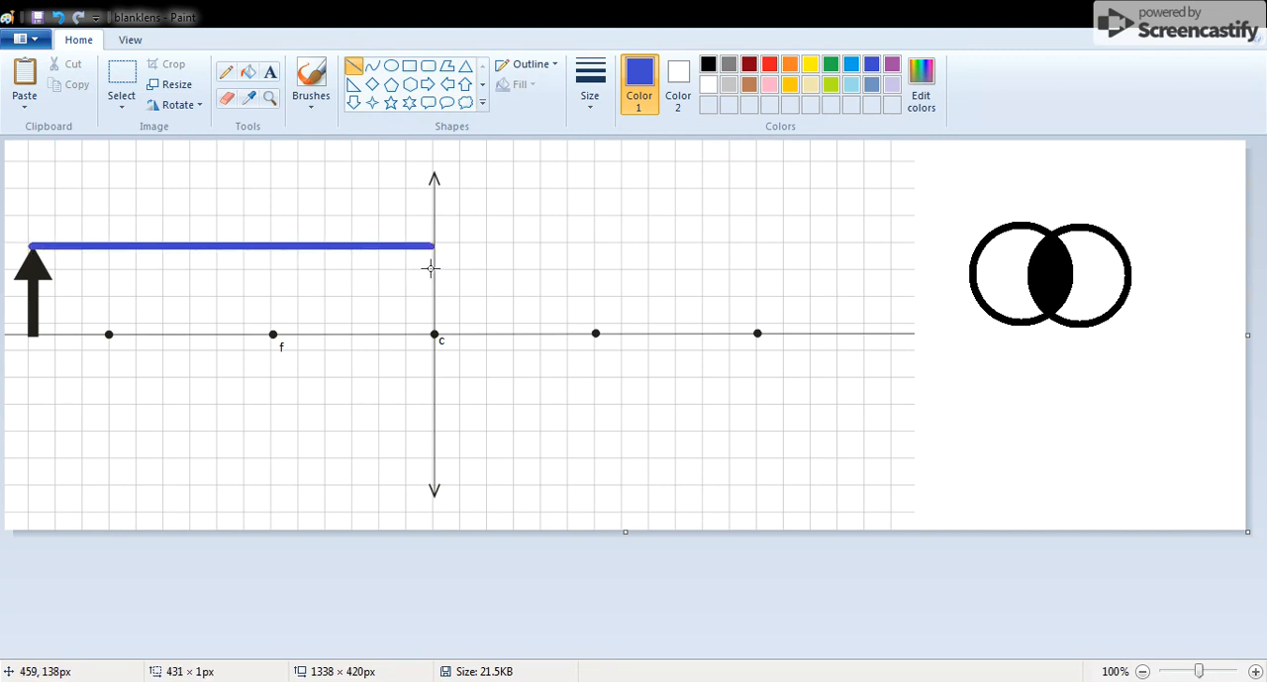
mouse_move(439, 257)
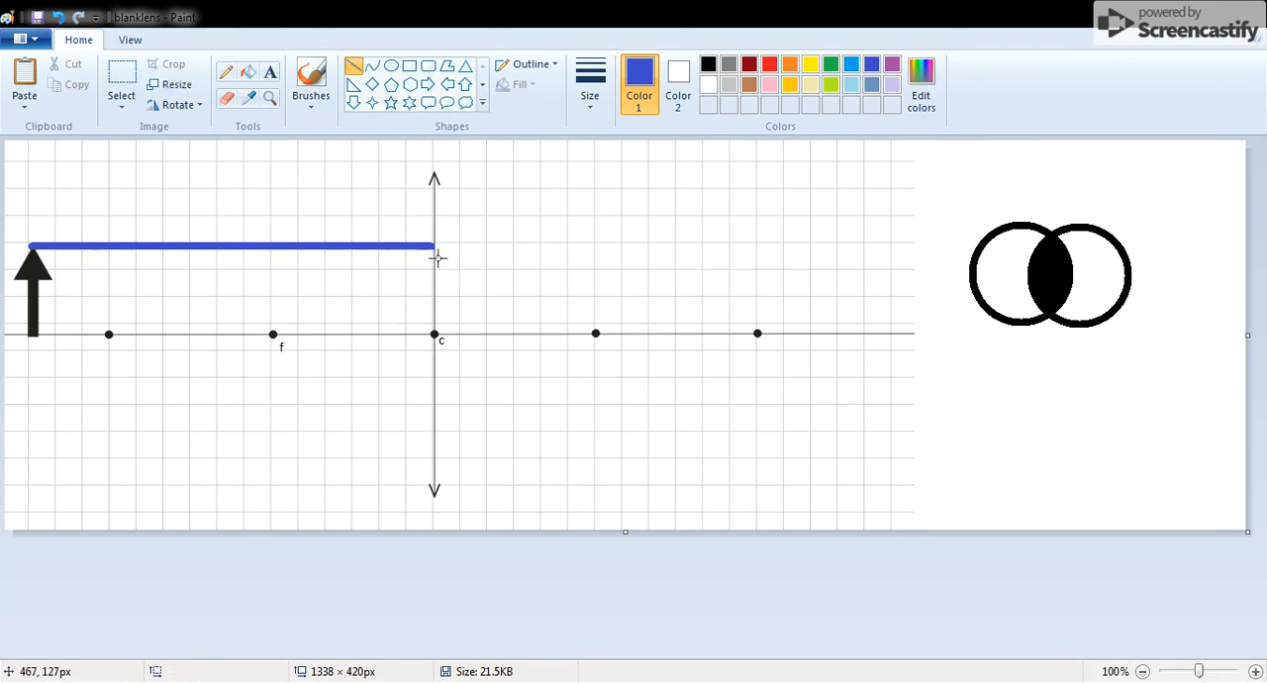
drag(433, 245, 794, 477)
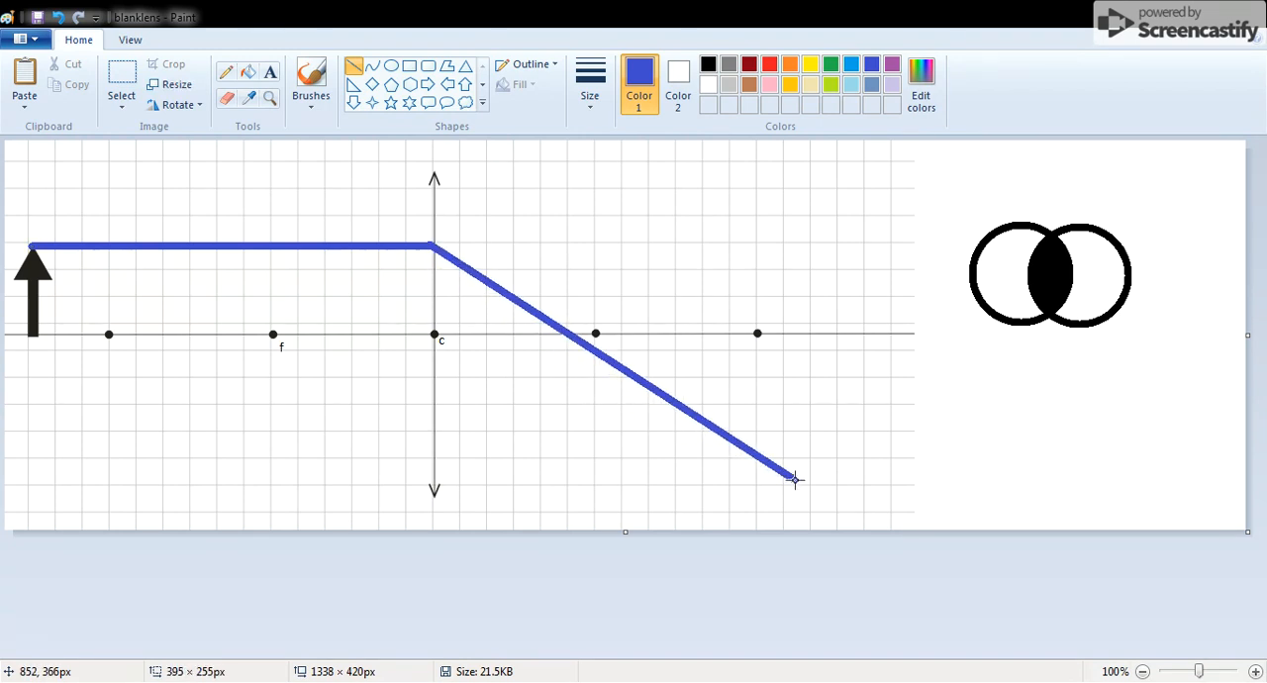
drag(795, 479, 902, 498)
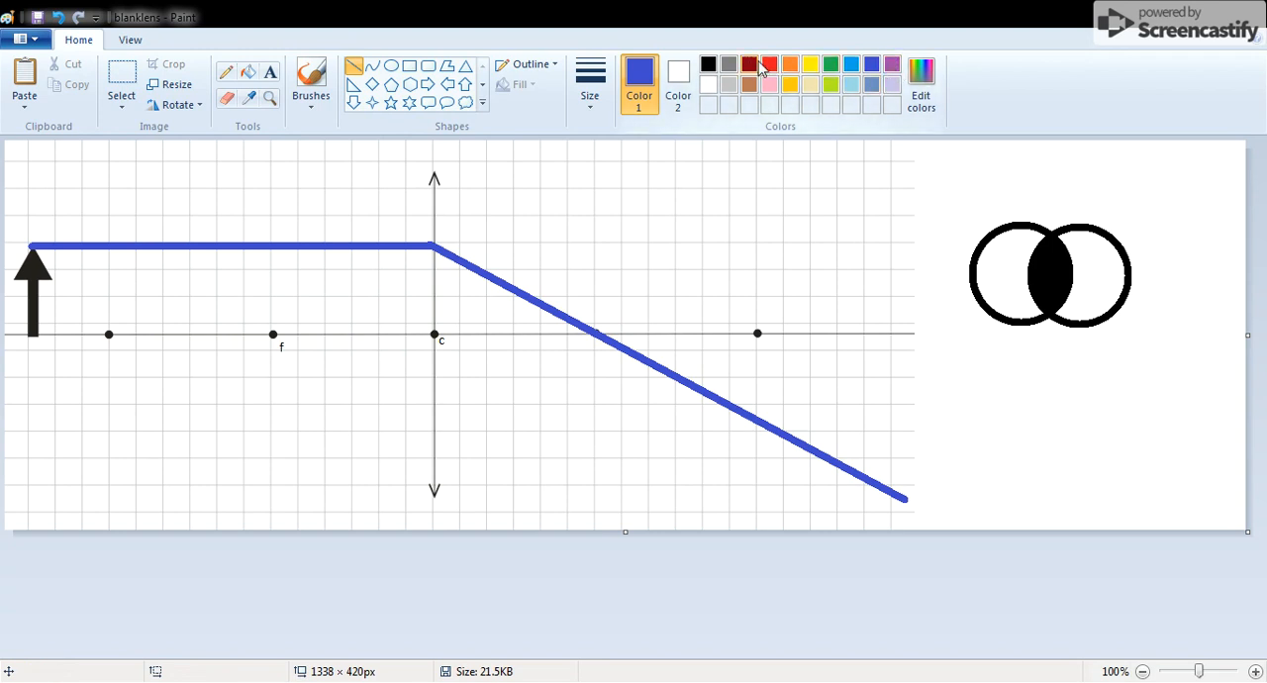
- Draw the red ray through the left focal point exiting parallel, and start a ray through the lens centre
click(756, 61)
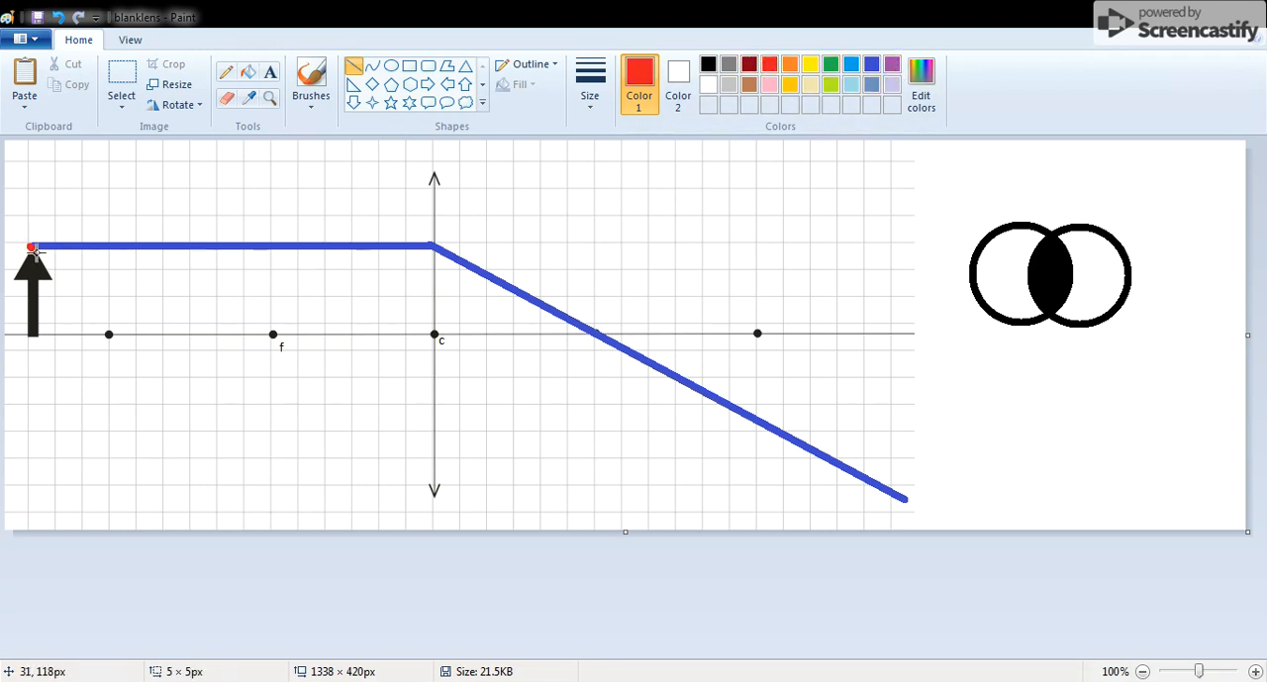
drag(32, 247, 431, 394)
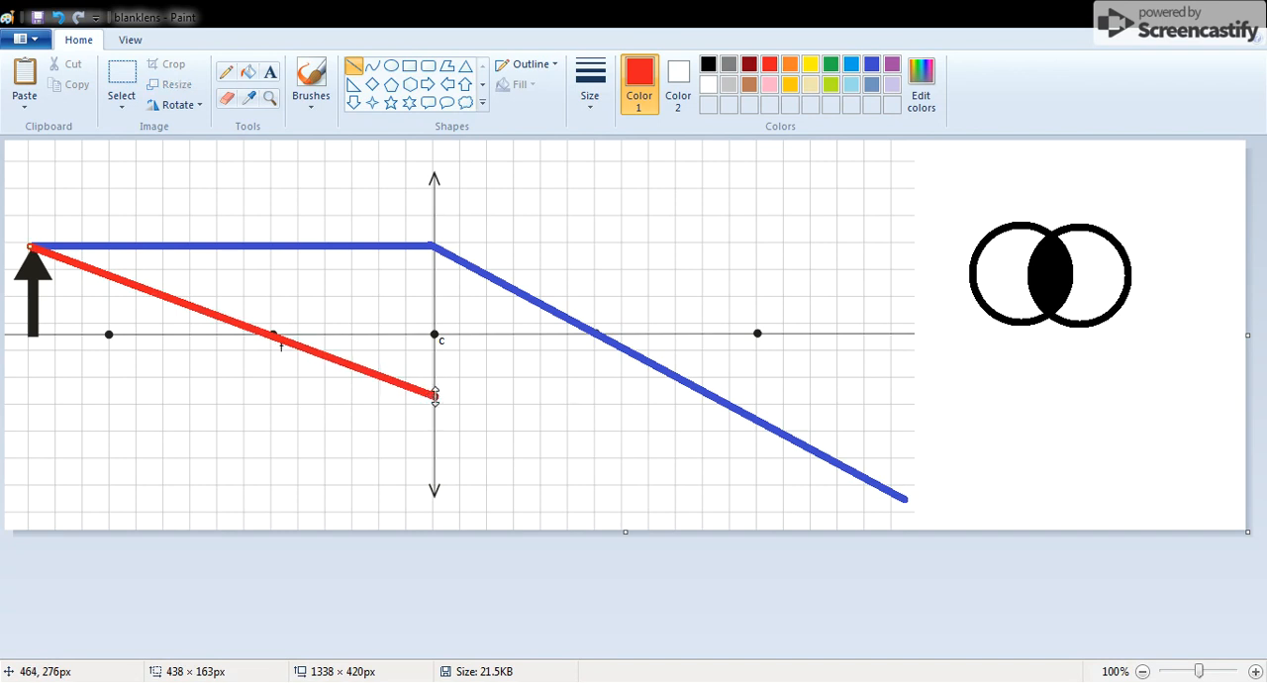
mouse_move(434, 396)
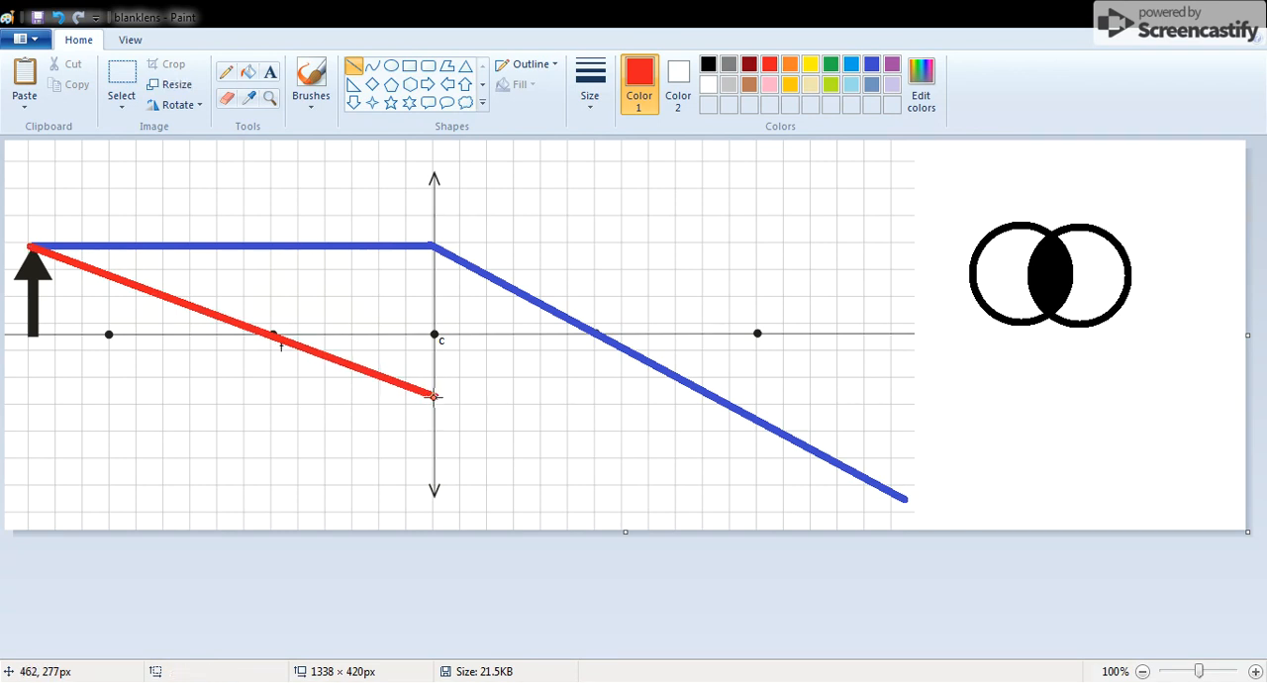
drag(432, 398, 956, 398)
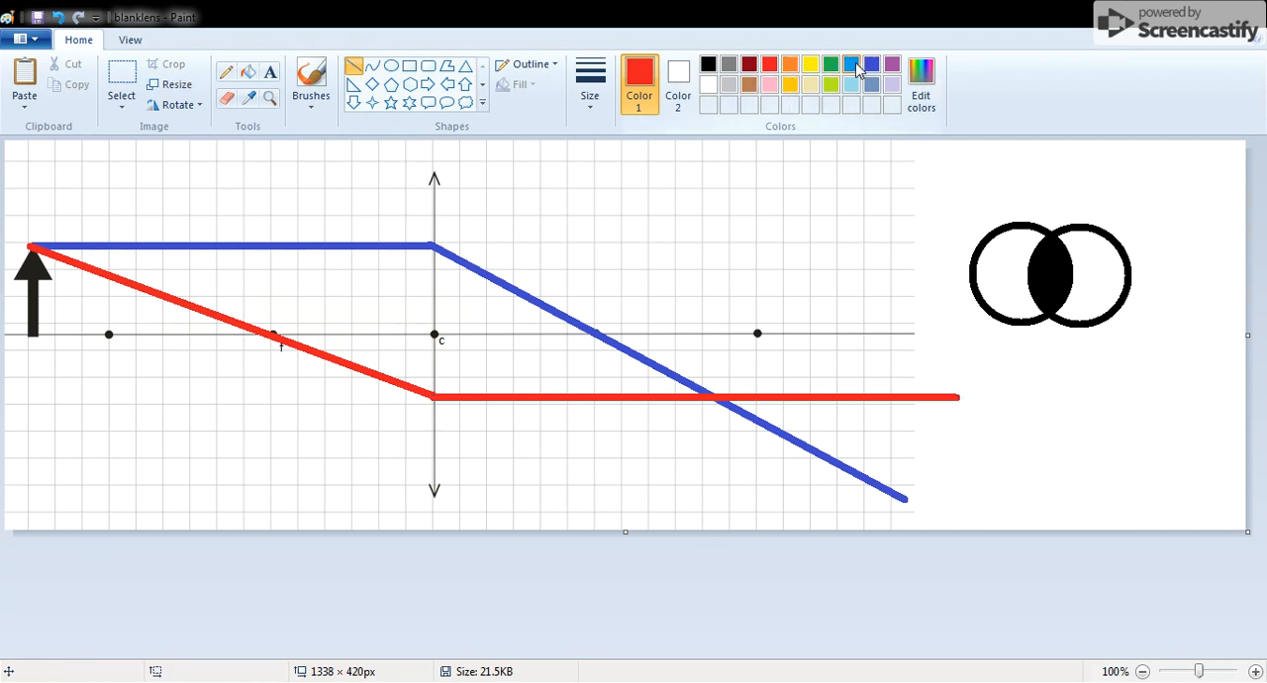
drag(29, 249, 194, 307)
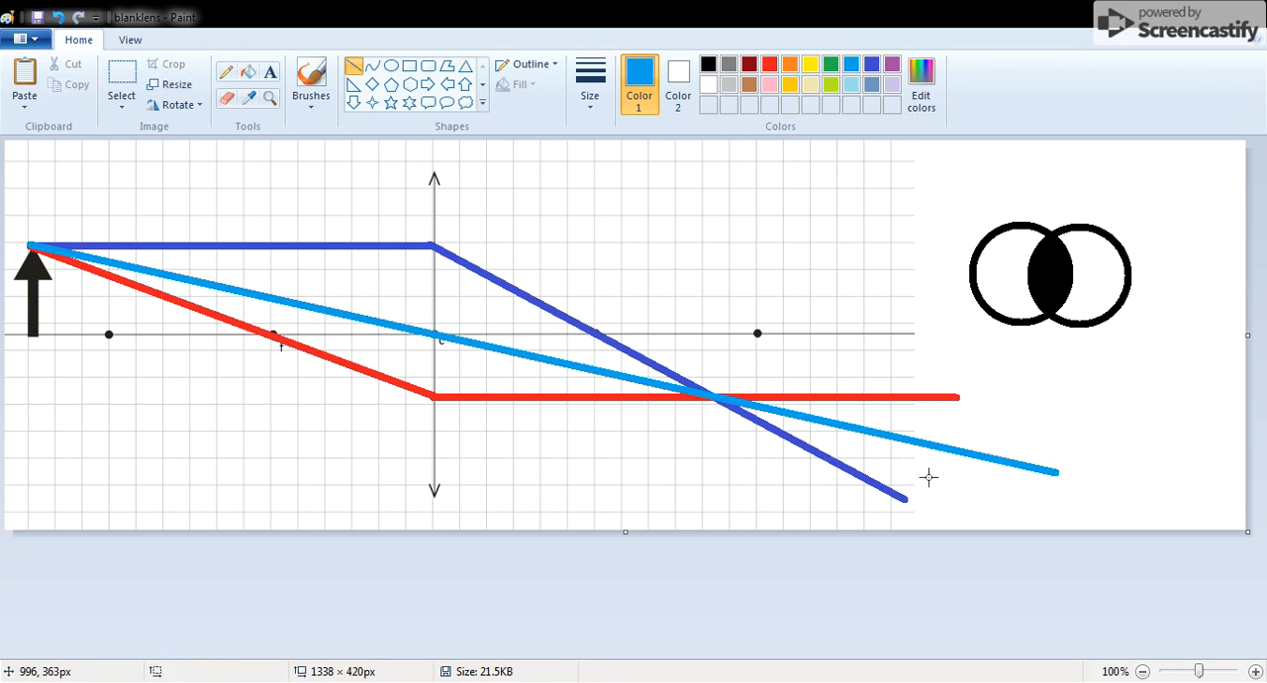
mouse_move(729, 432)
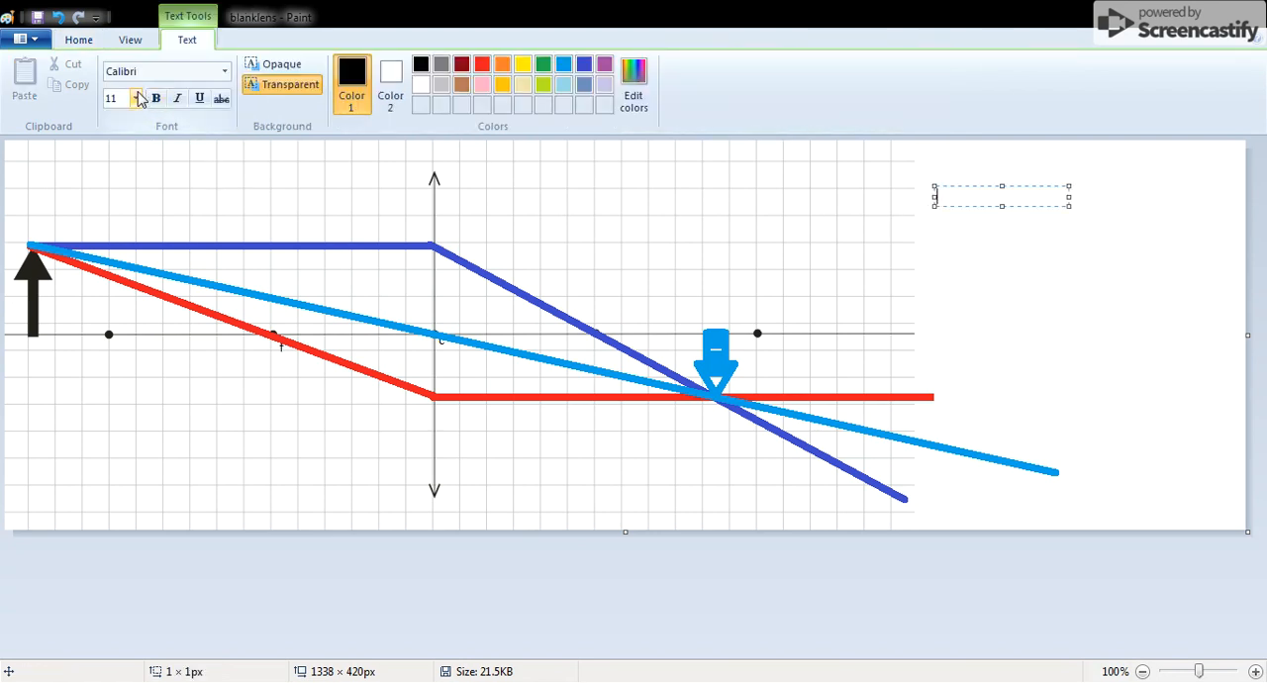
- Start a text box in the blank area to the right of the diagram
click(138, 99)
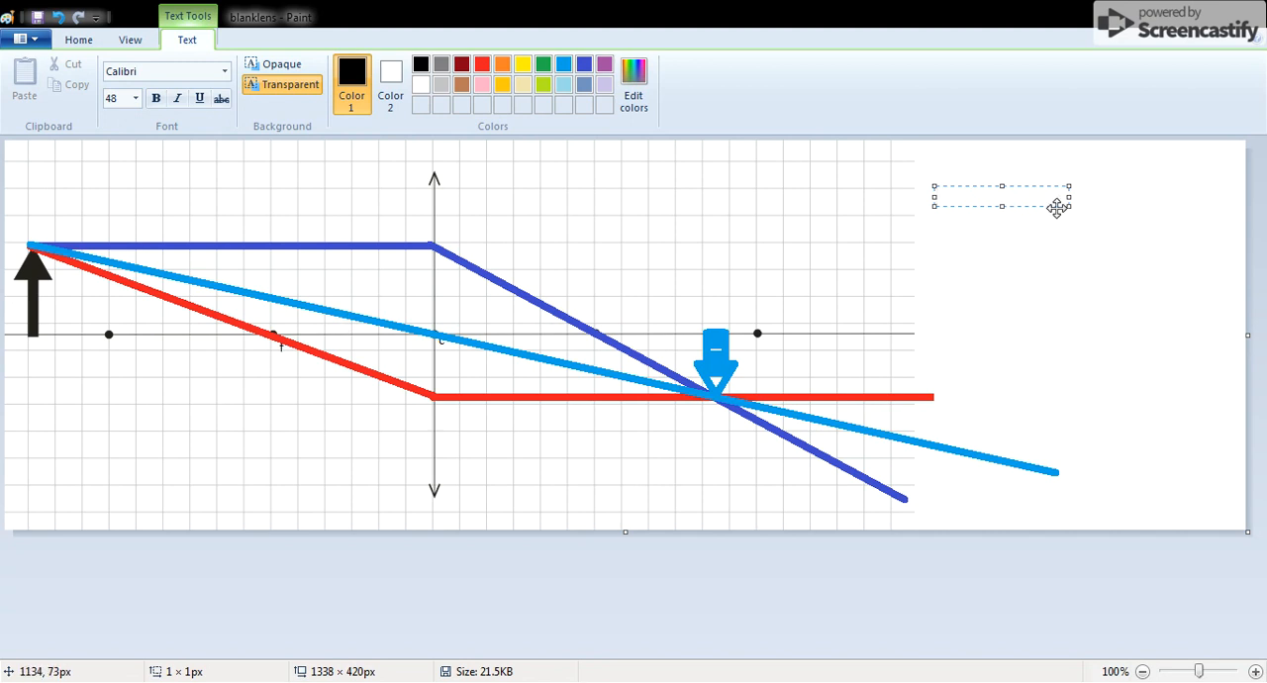
drag(1068, 194, 1177, 194)
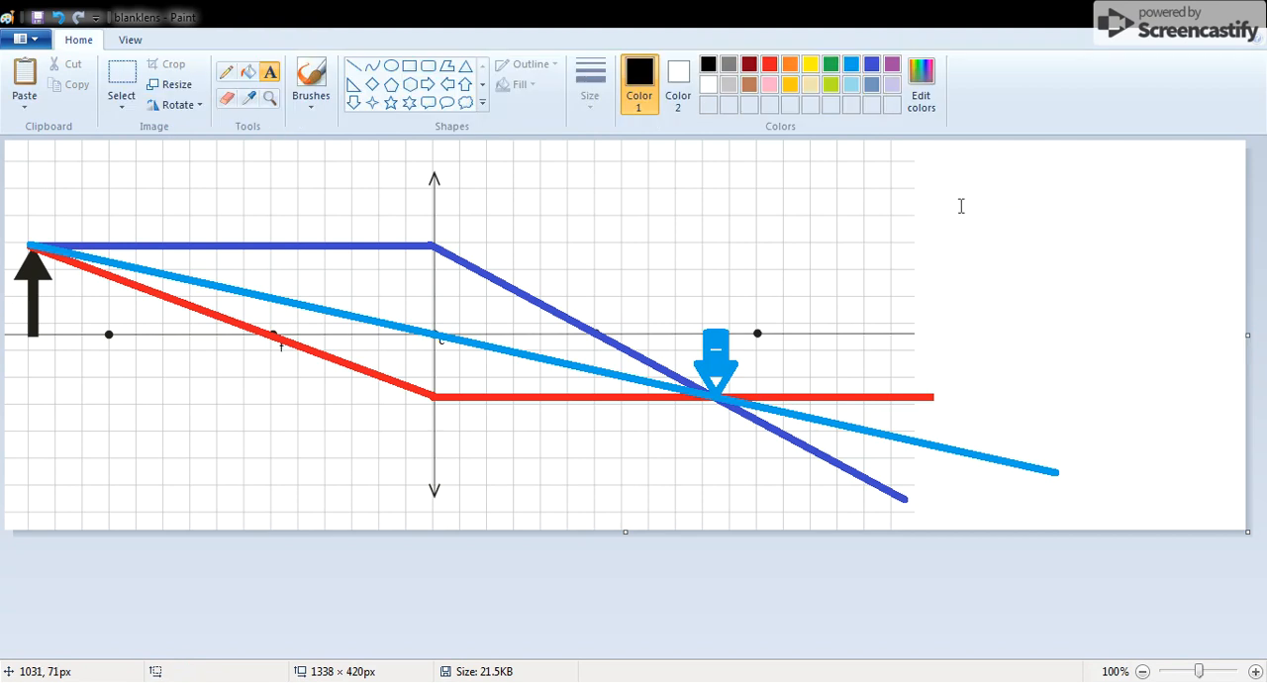
- Write the image properties at right: 'Smaller', 'Between f-2f', 'inverted'
click(960, 206)
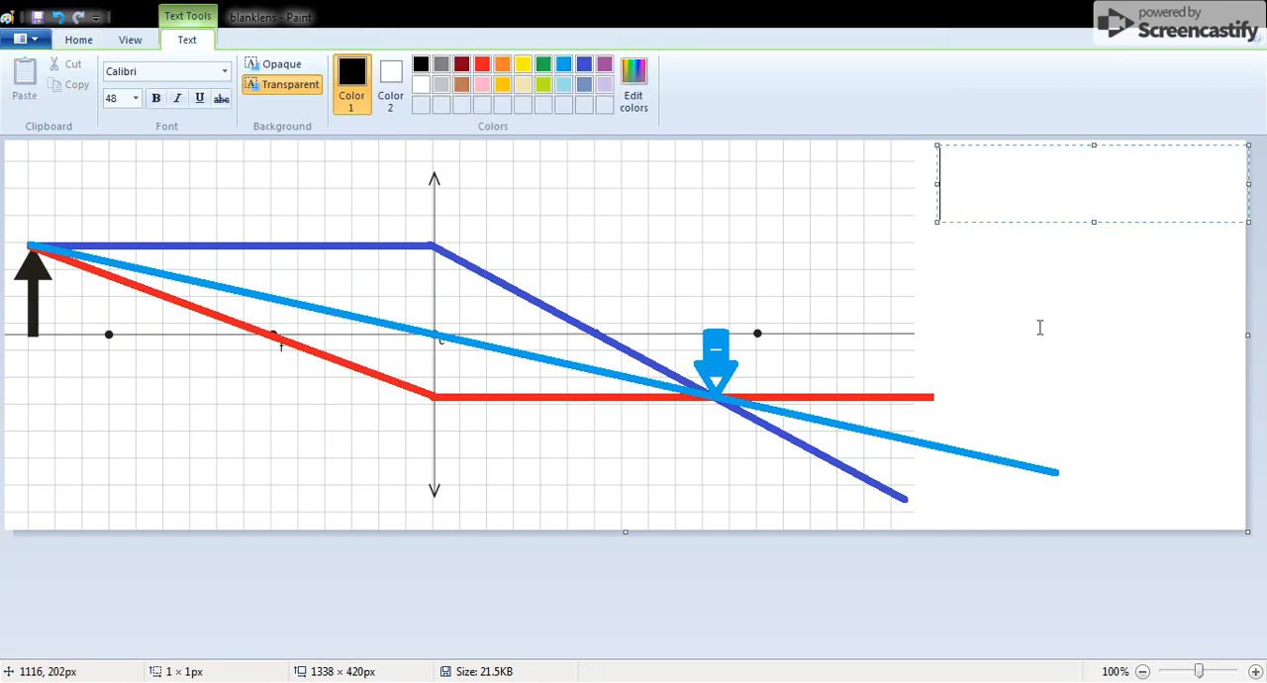
text(Smaller)
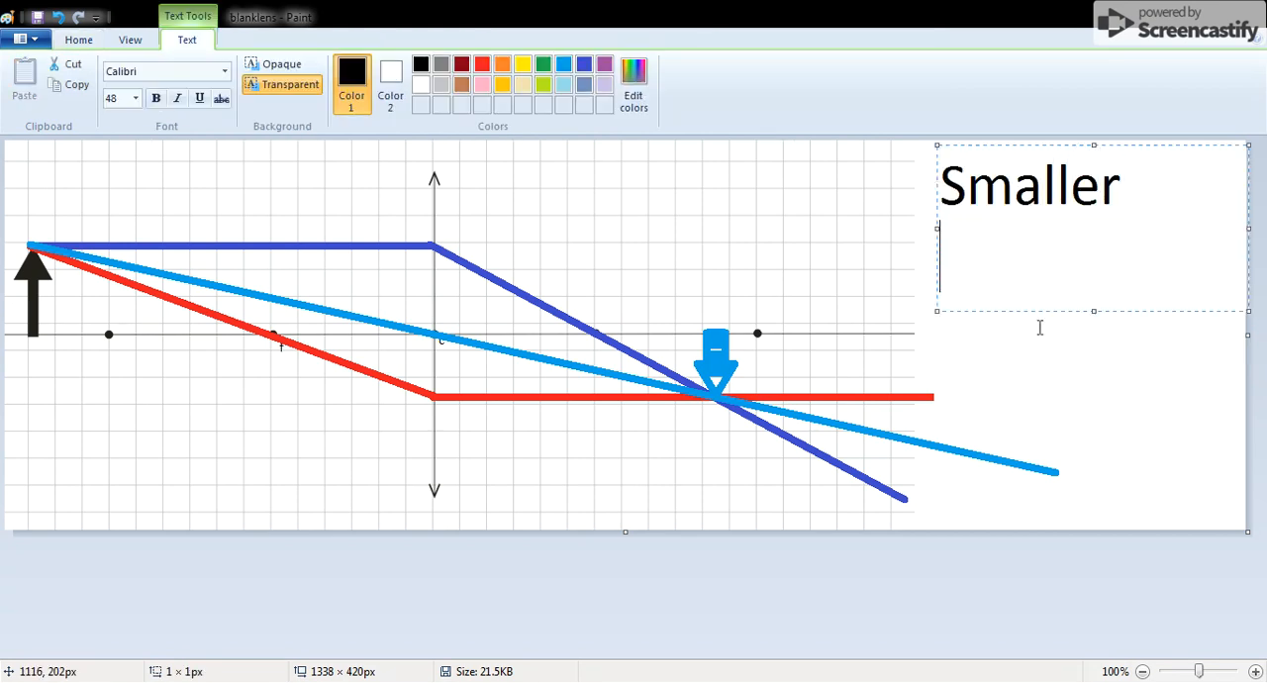
text(Be)
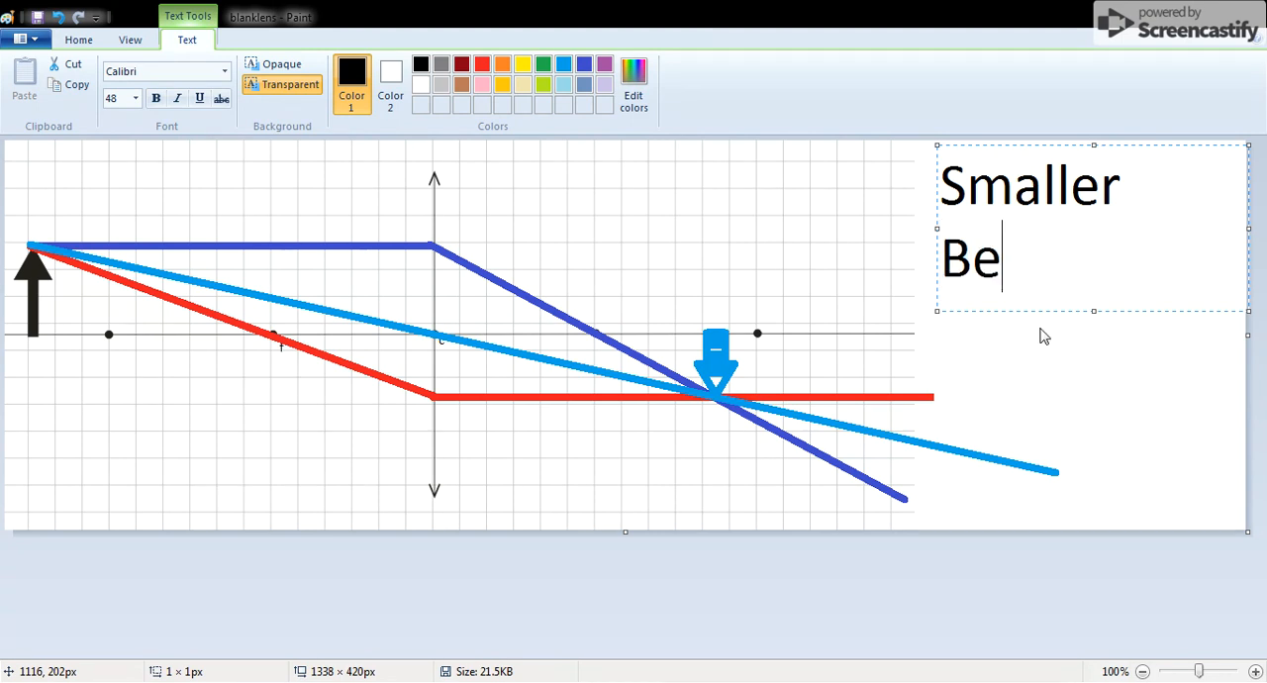
text(tweenf)
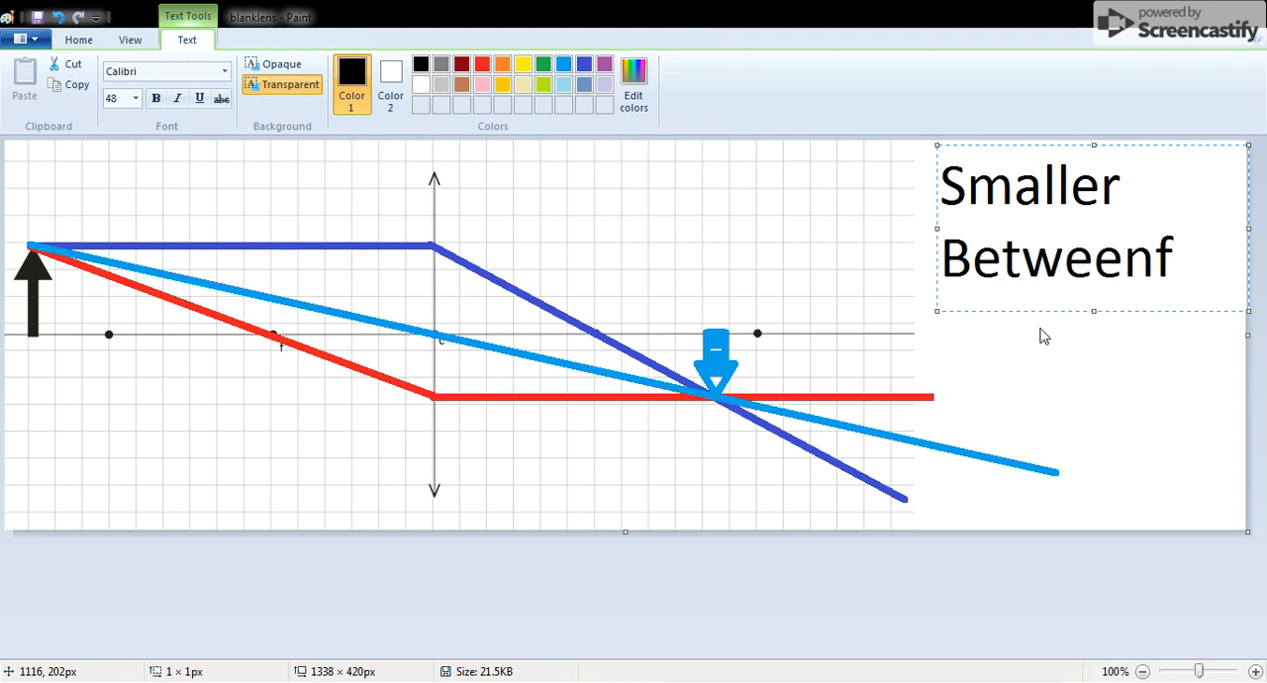
text(-)
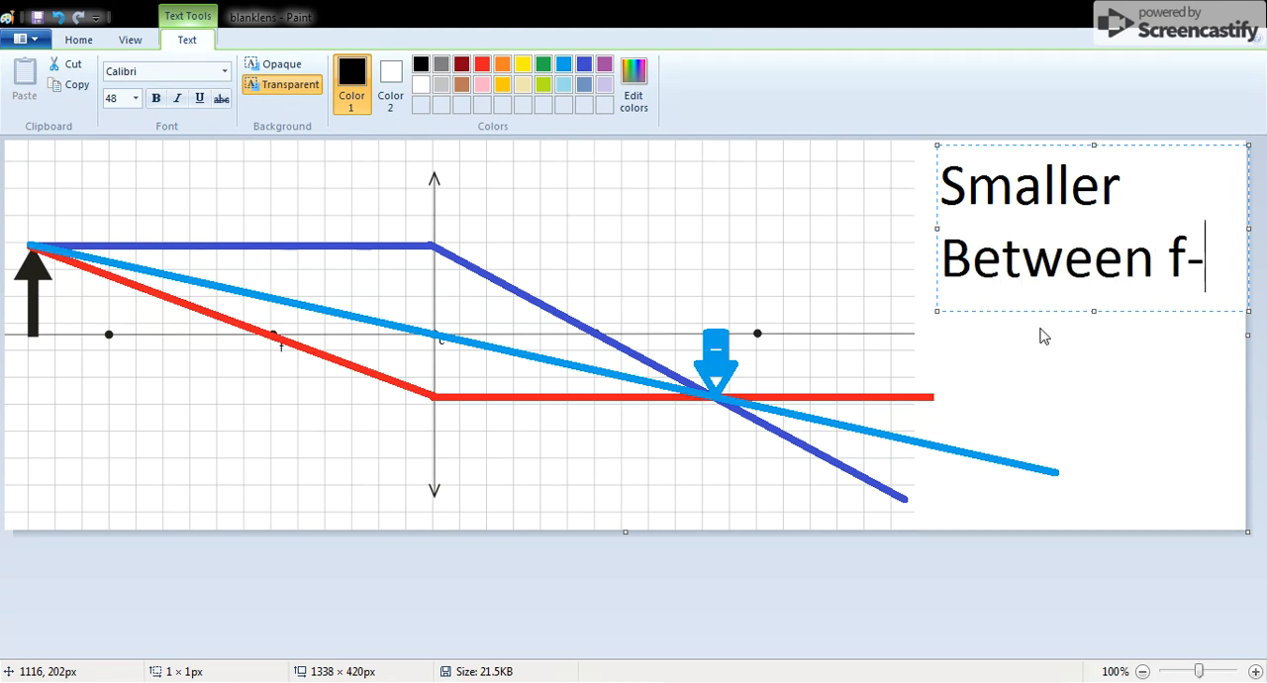
text(2f)
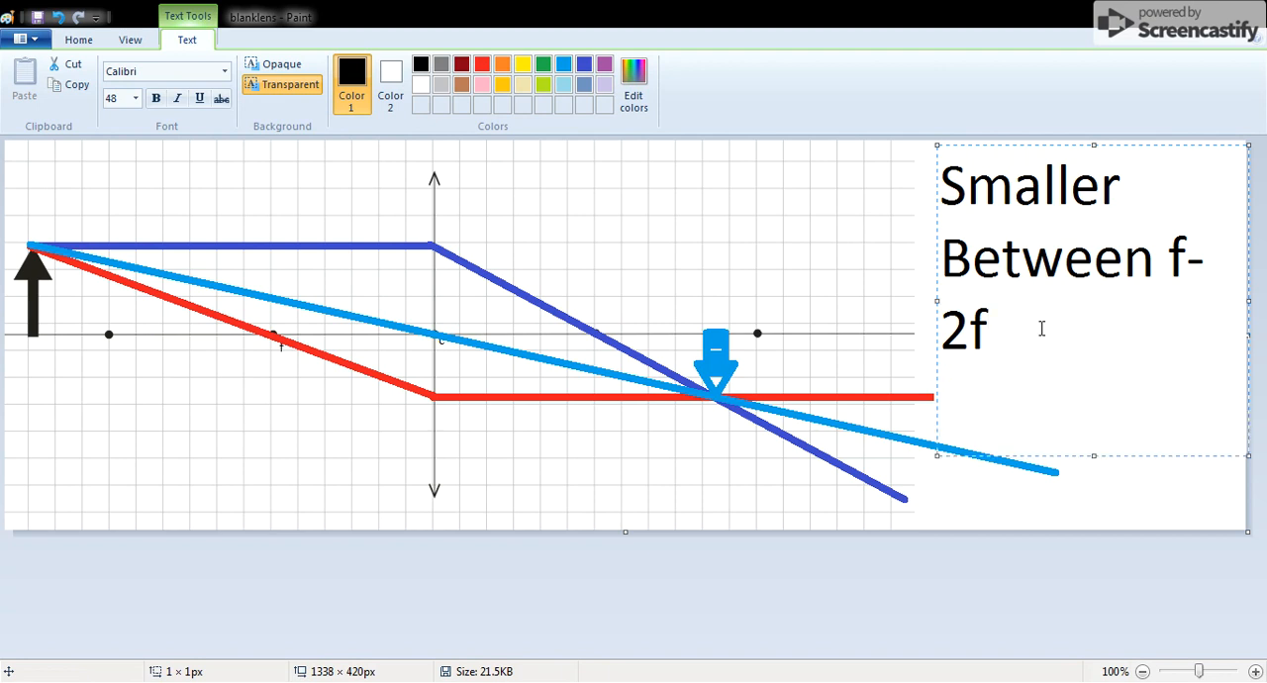
text(inverted)
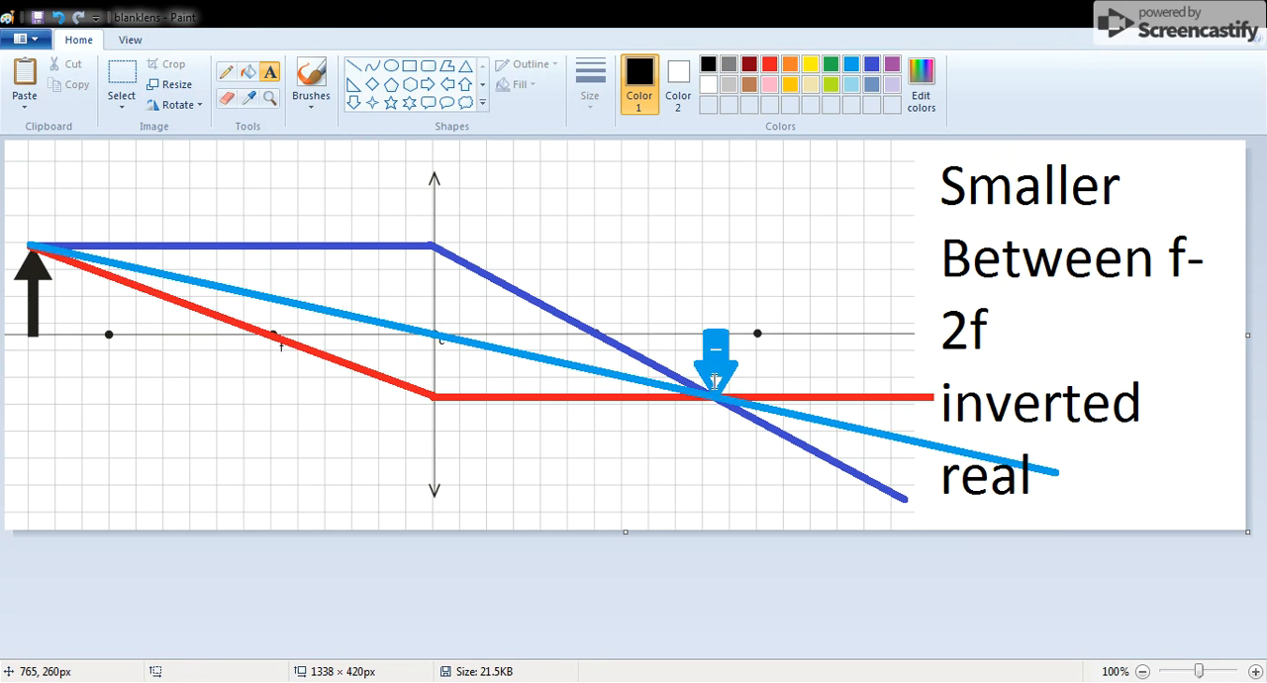
mouse_move(696, 388)
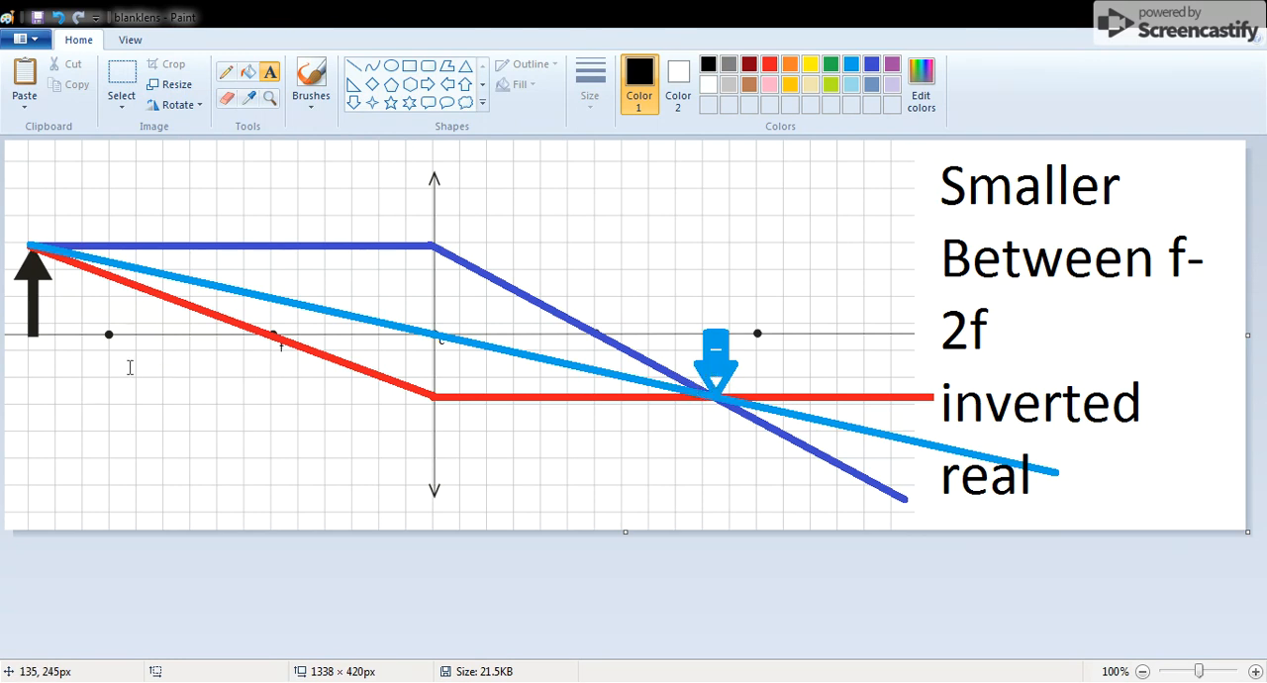
mouse_move(91, 345)
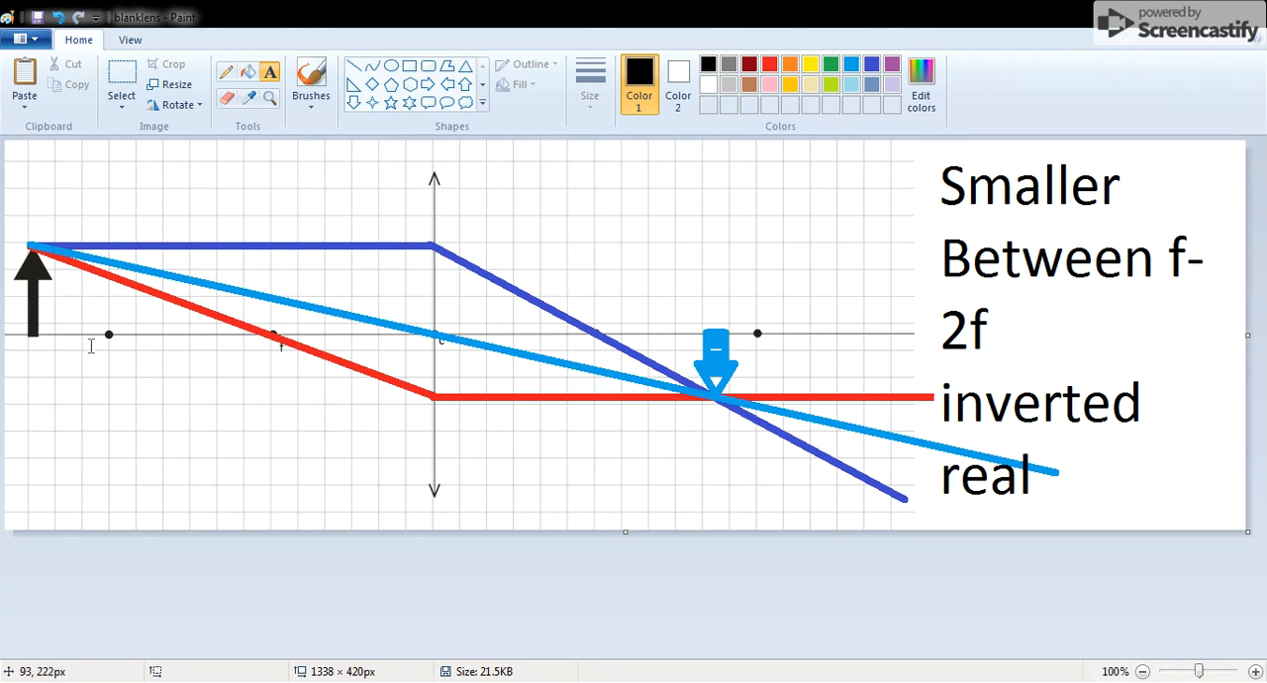
mouse_move(438, 335)
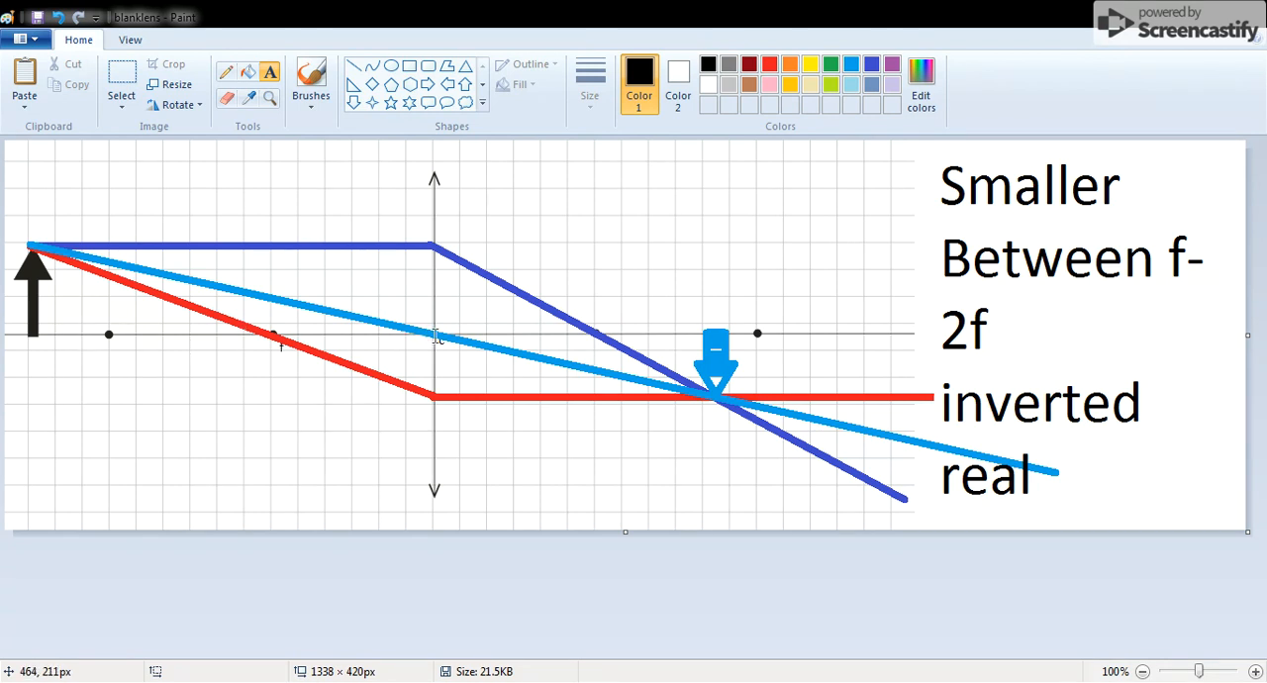